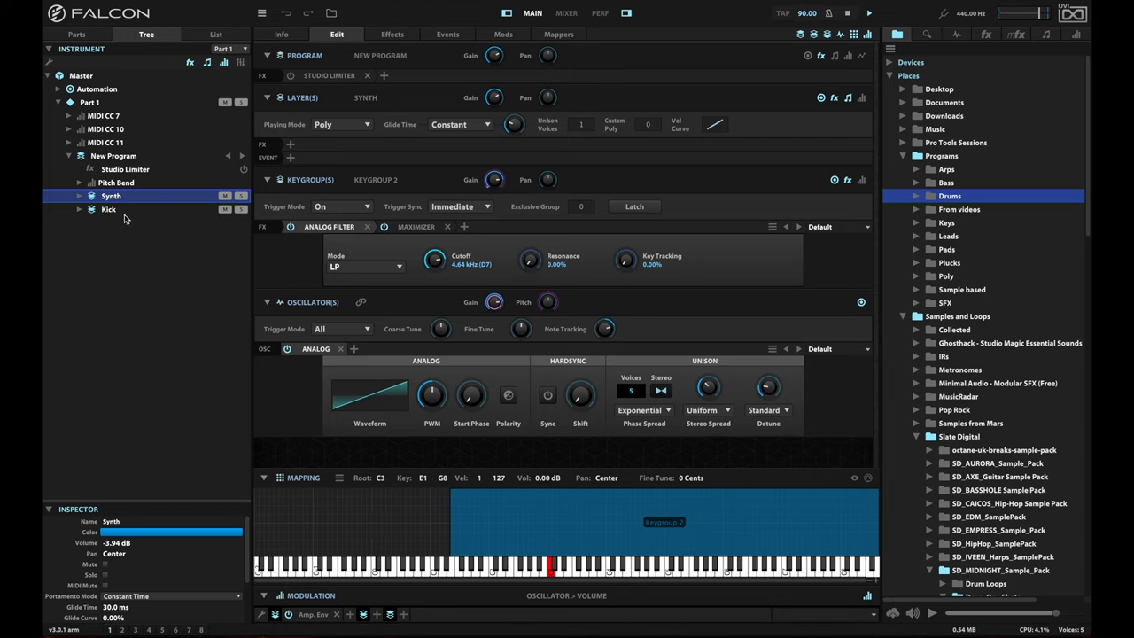
Alternate between the Synth and Kick layers in the tree, ending on the Kick layer's sample oscillator
click(110, 209)
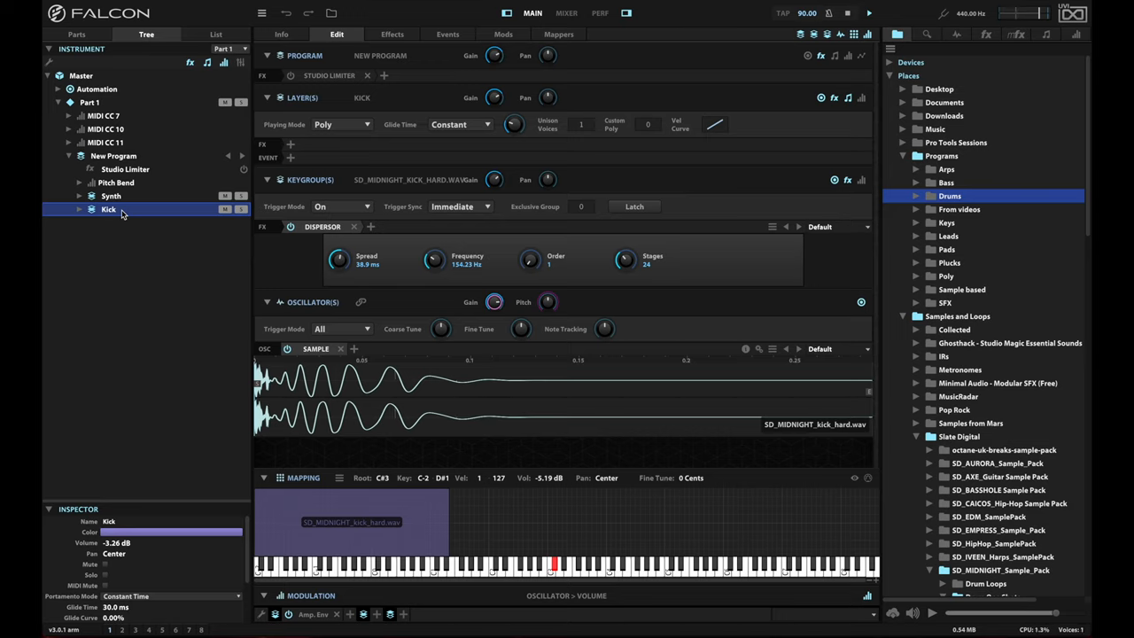
mouse_move(137, 200)
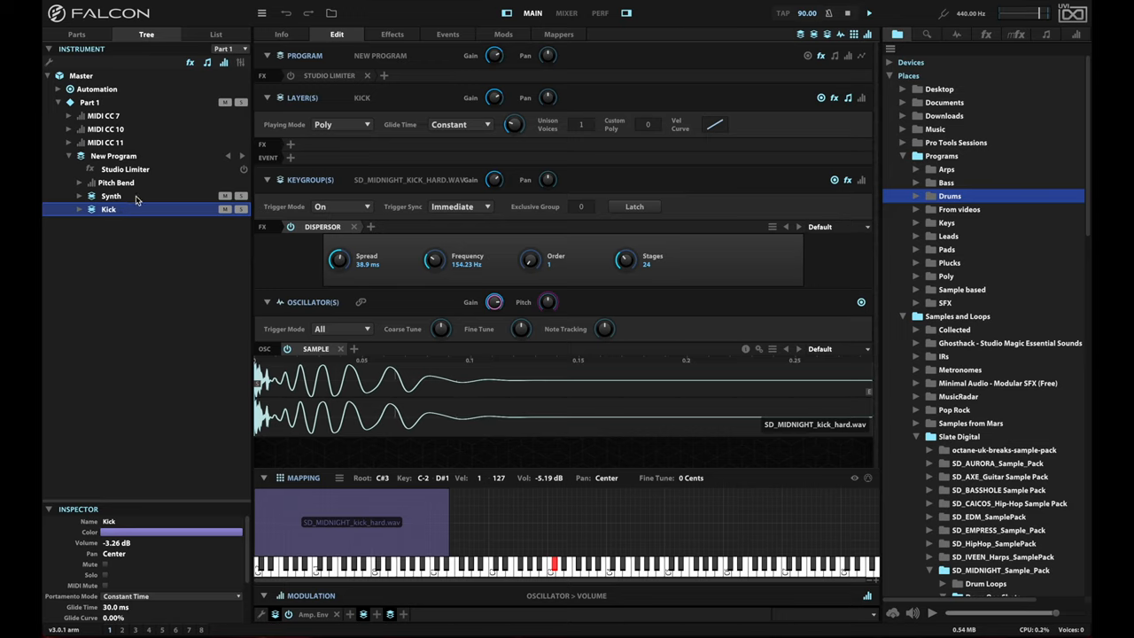
click(109, 195)
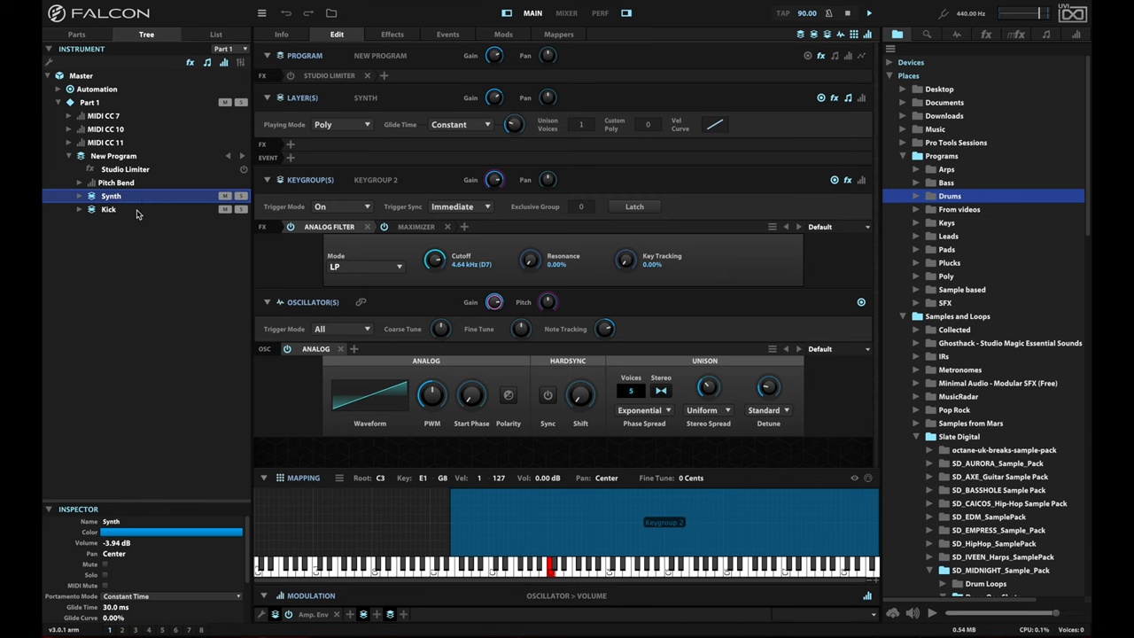
click(108, 209)
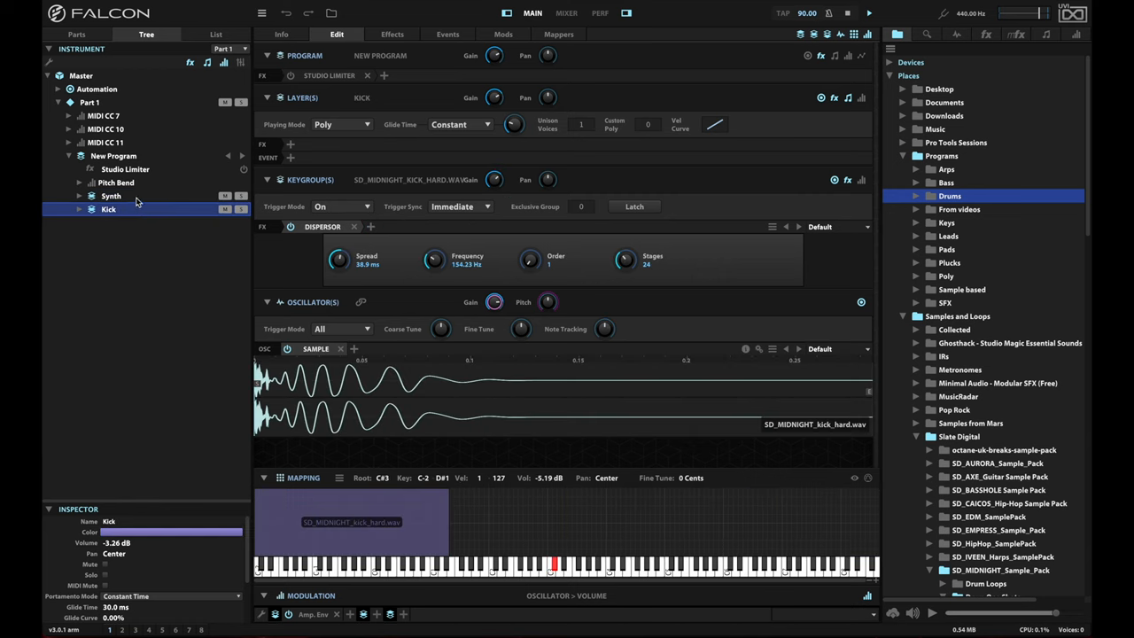
click(110, 195)
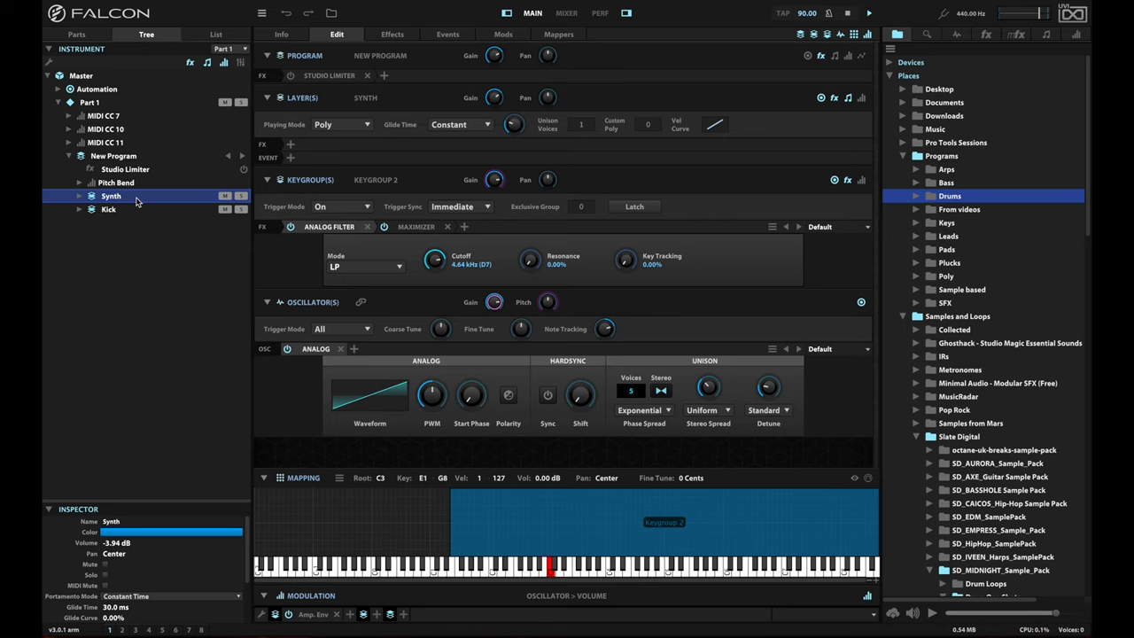
mouse_move(145, 280)
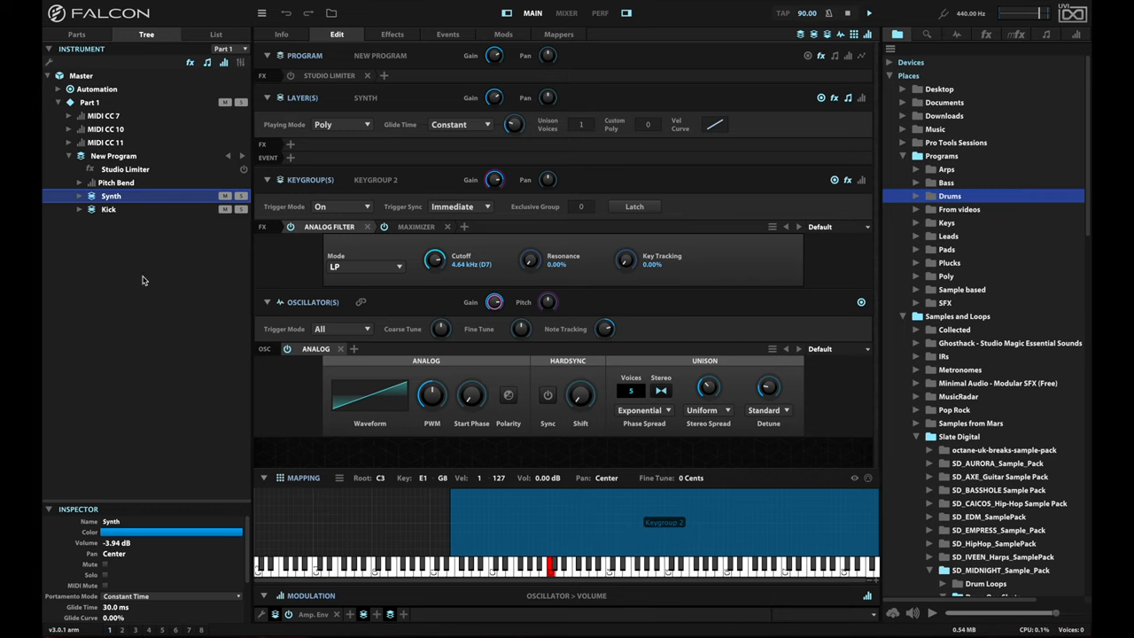
mouse_move(168, 302)
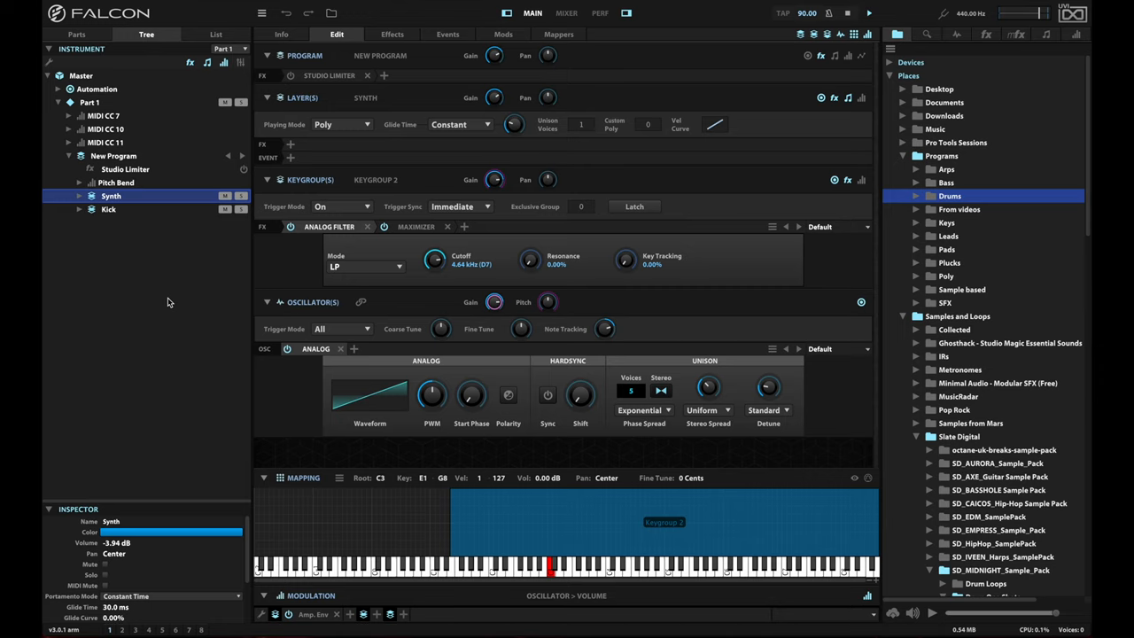
click(108, 209)
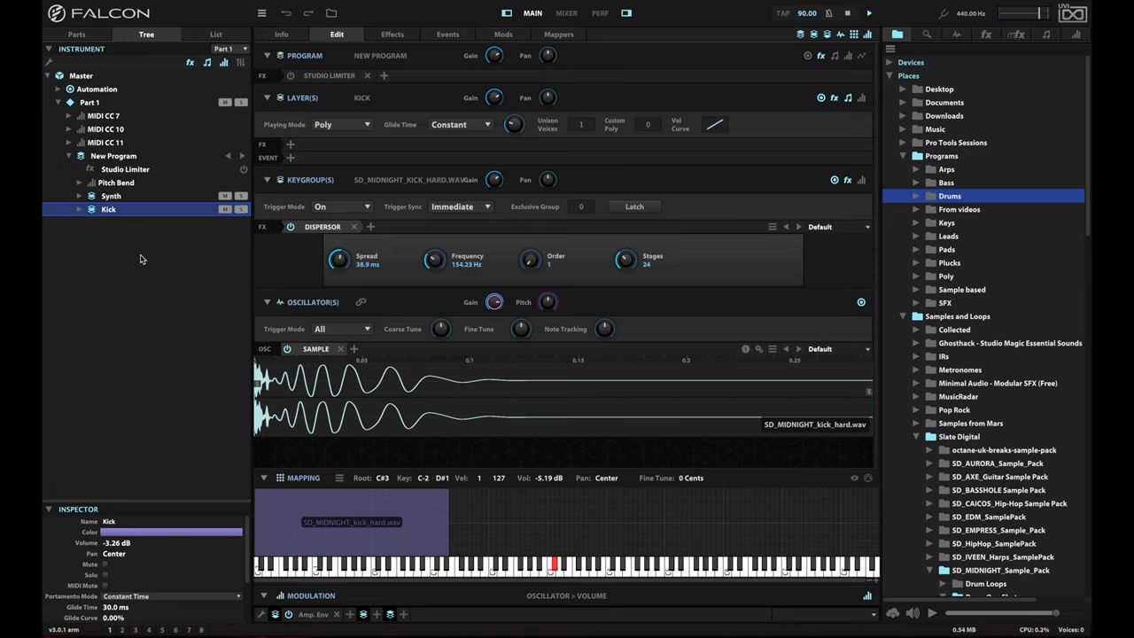
mouse_move(185, 269)
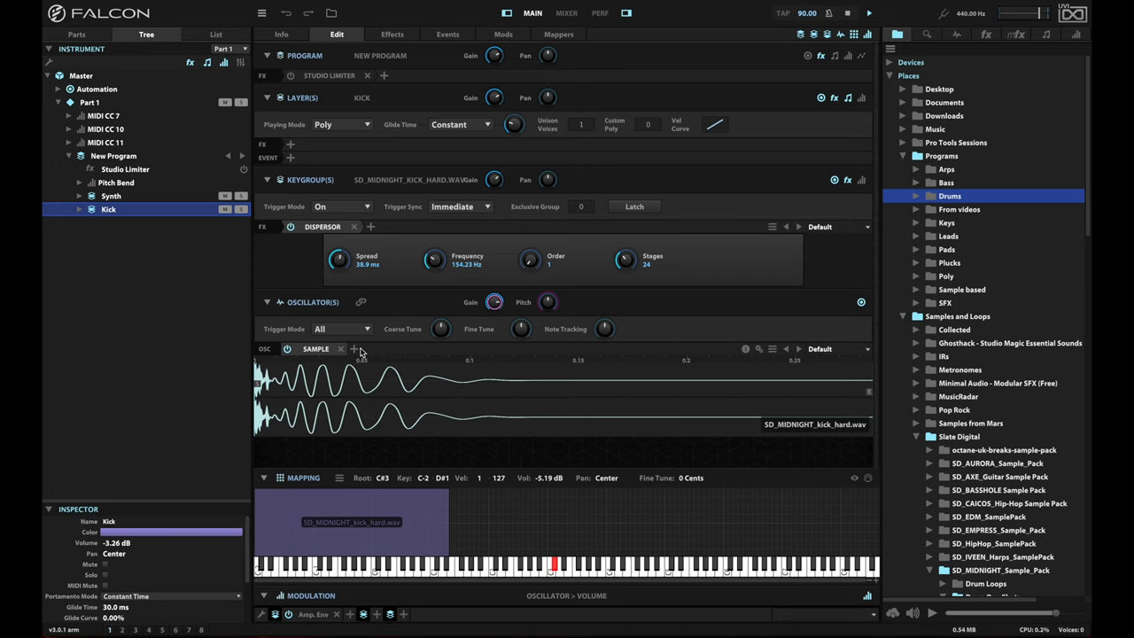
Add an Analog oscillator (Synthesis) to the kick keygroup and bring up the modulation source list
click(354, 347)
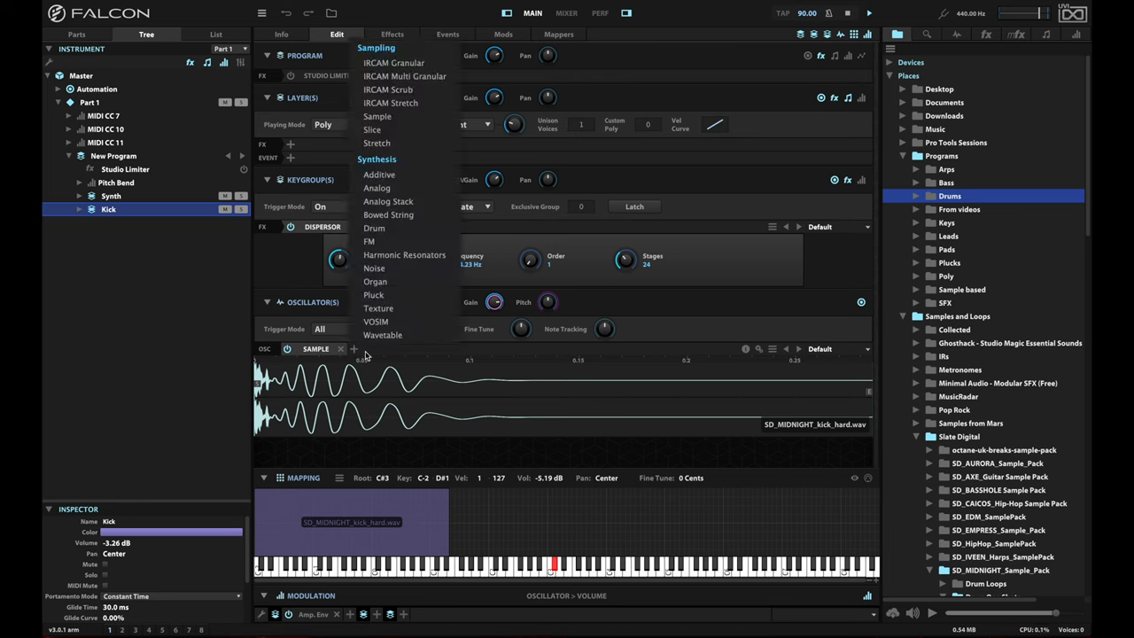
click(376, 188)
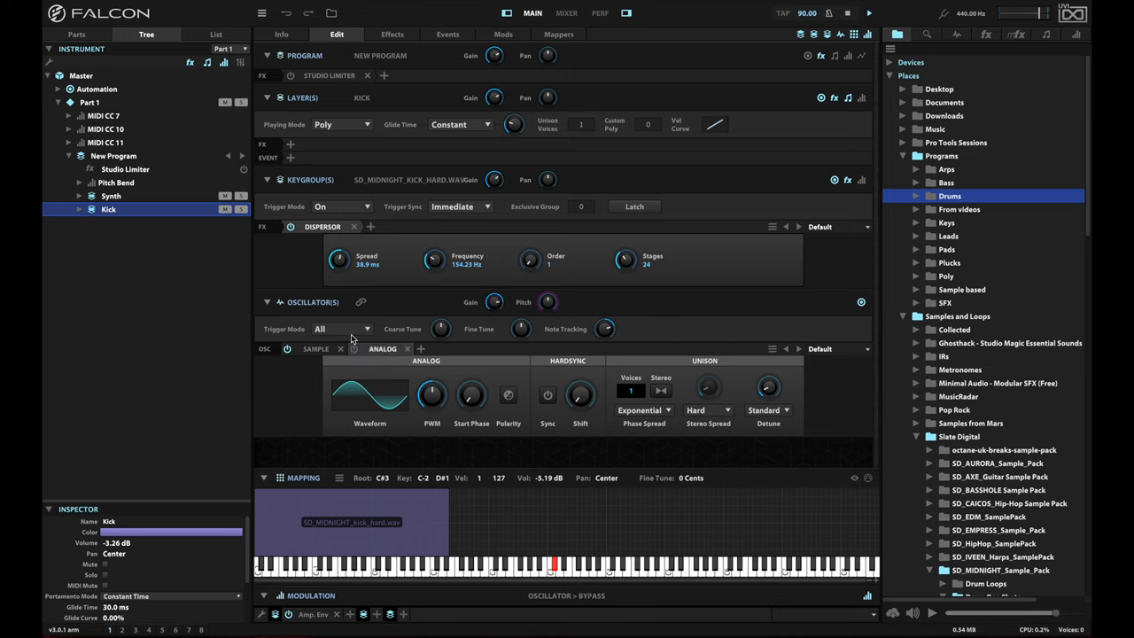
click(382, 347)
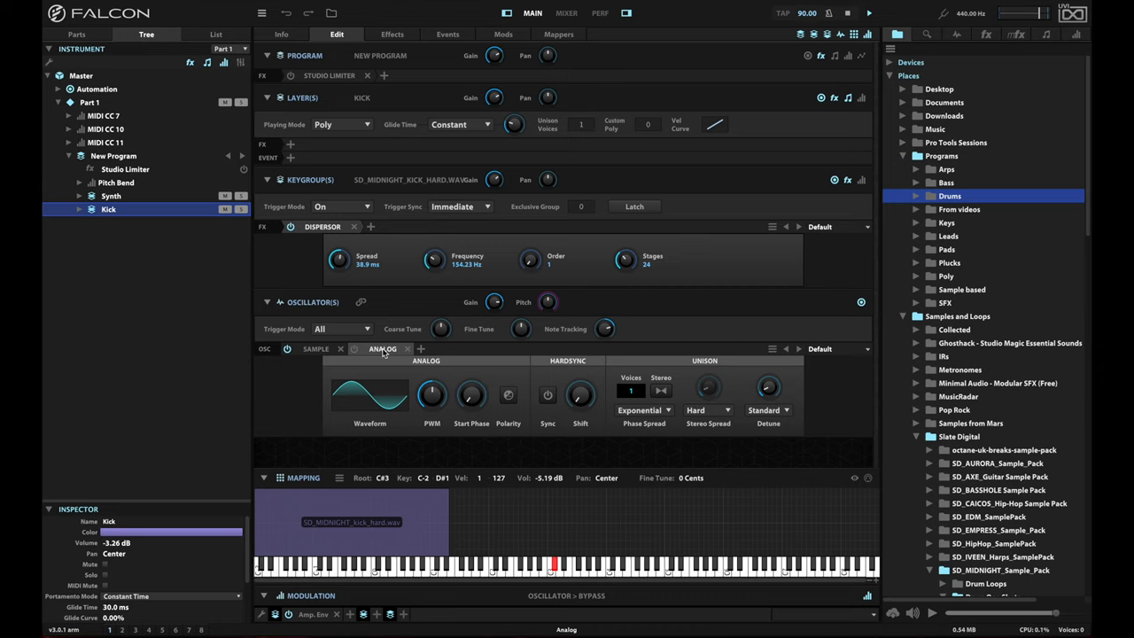
click(404, 613)
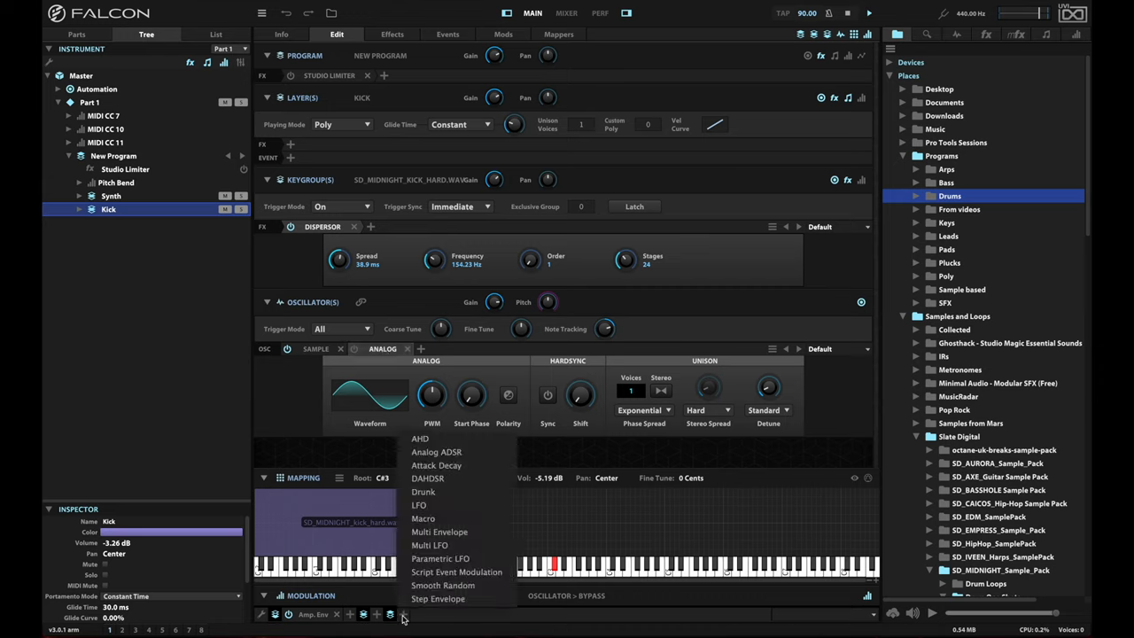
mouse_move(408, 622)
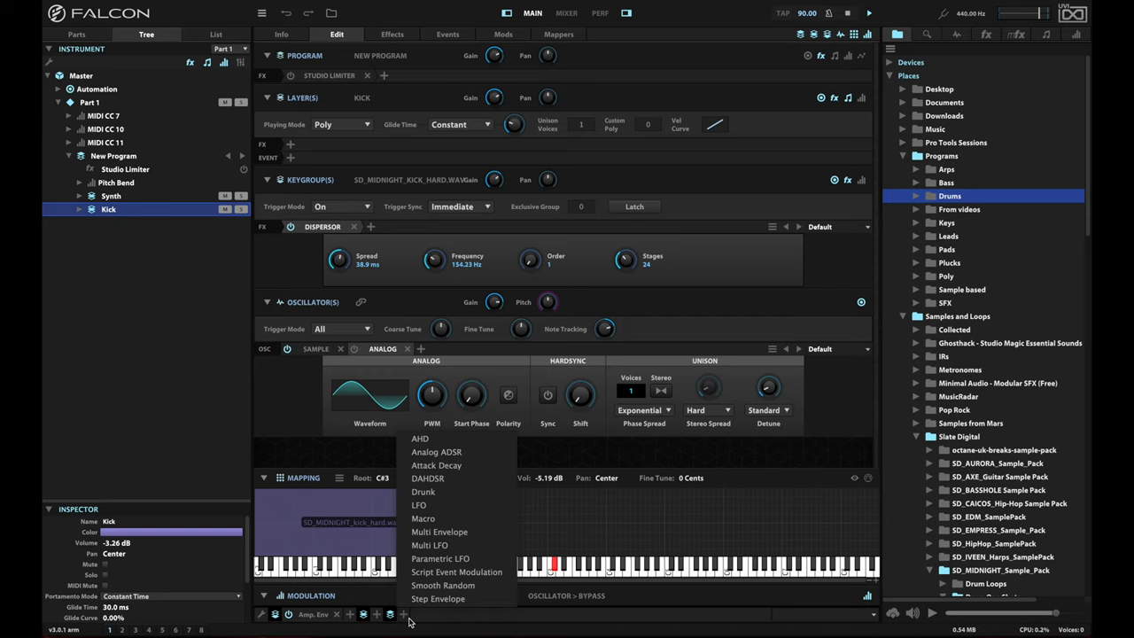
mouse_move(457, 451)
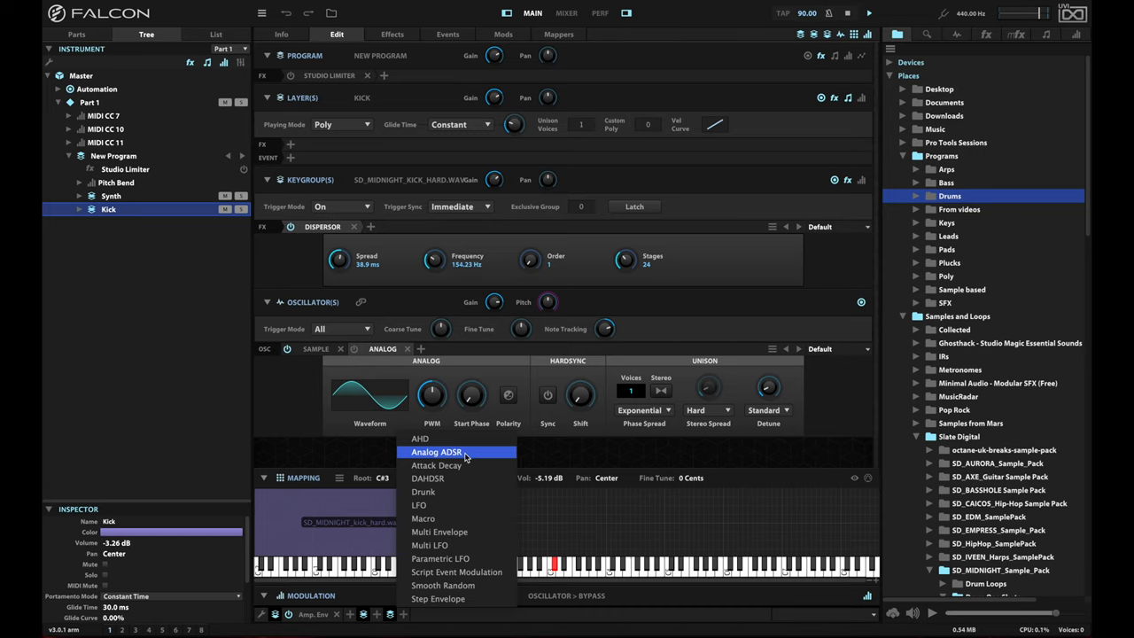
click(436, 452)
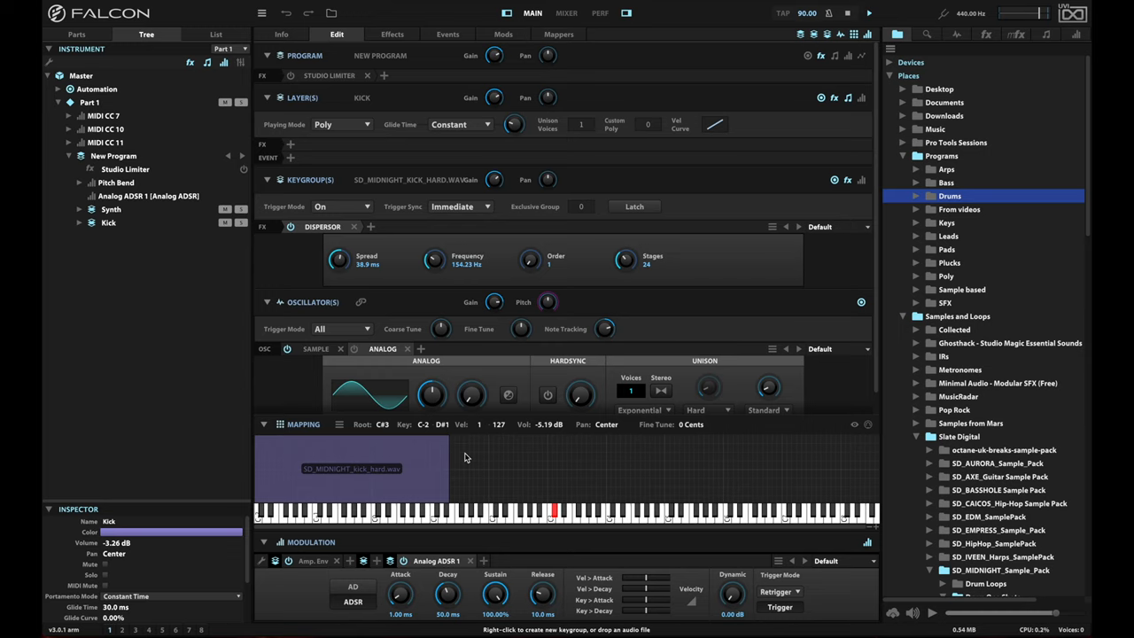
click(778, 591)
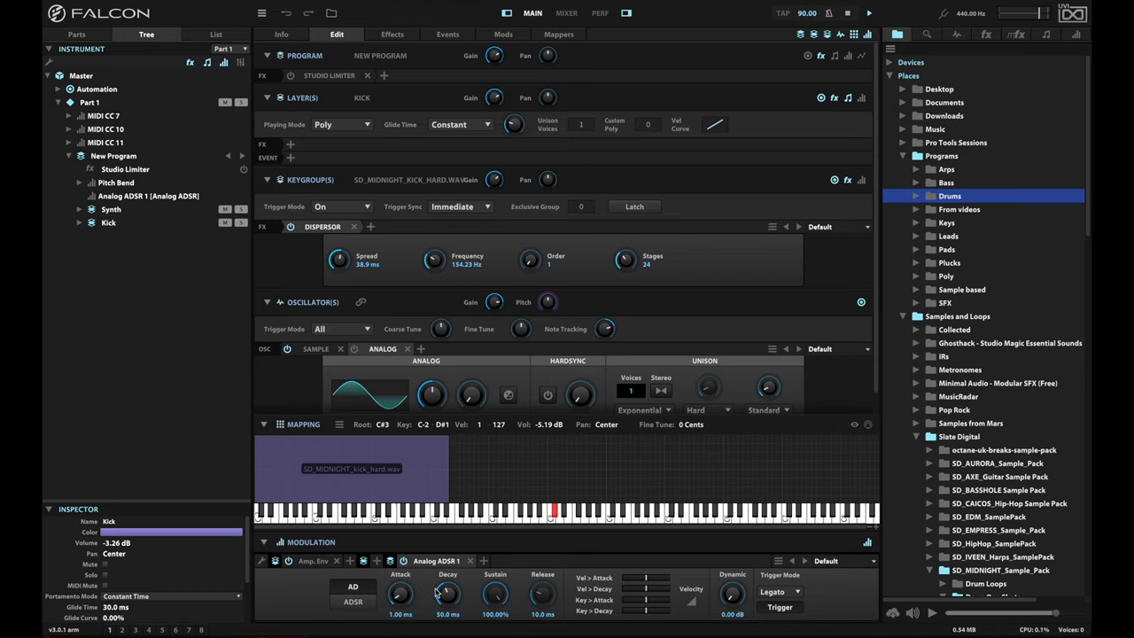
mouse_move(477, 586)
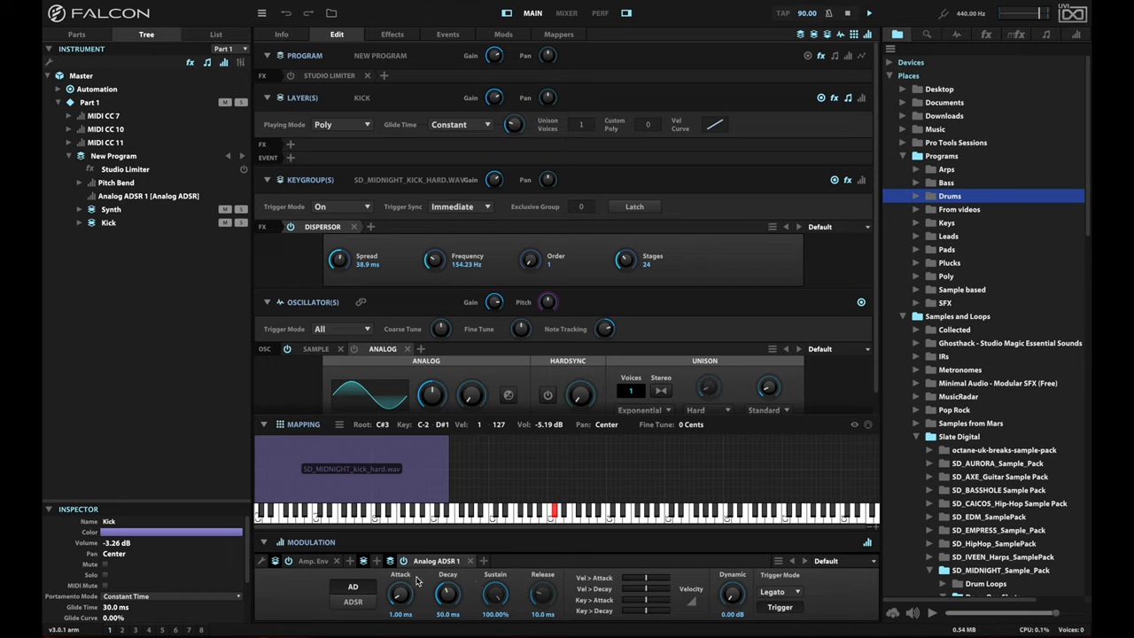
drag(446, 594, 447, 567)
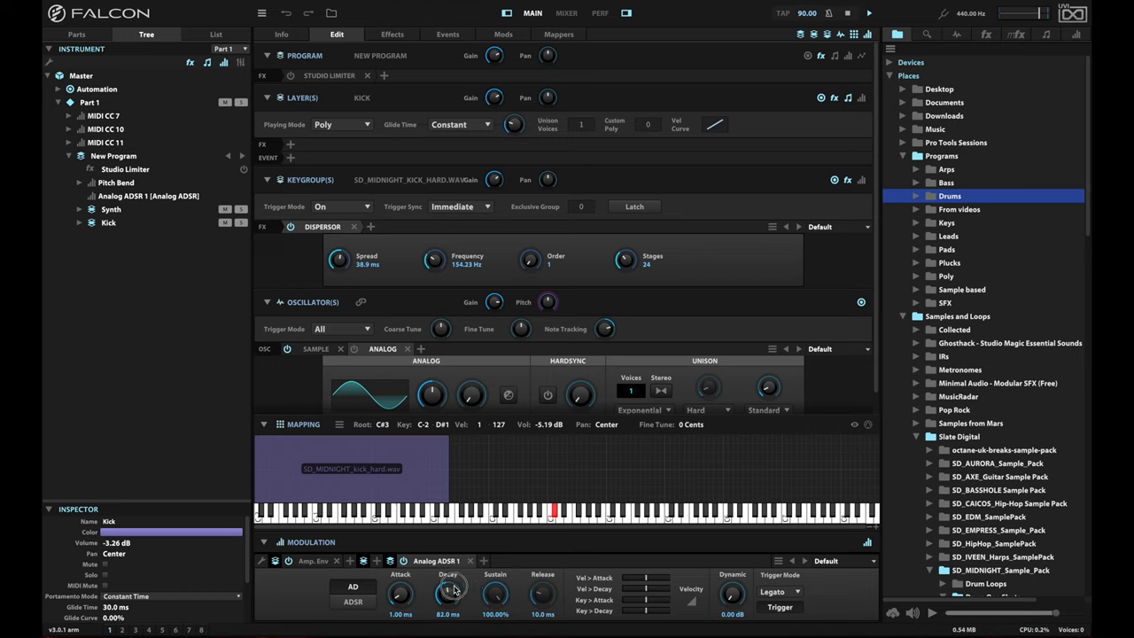
drag(448, 593, 449, 581)
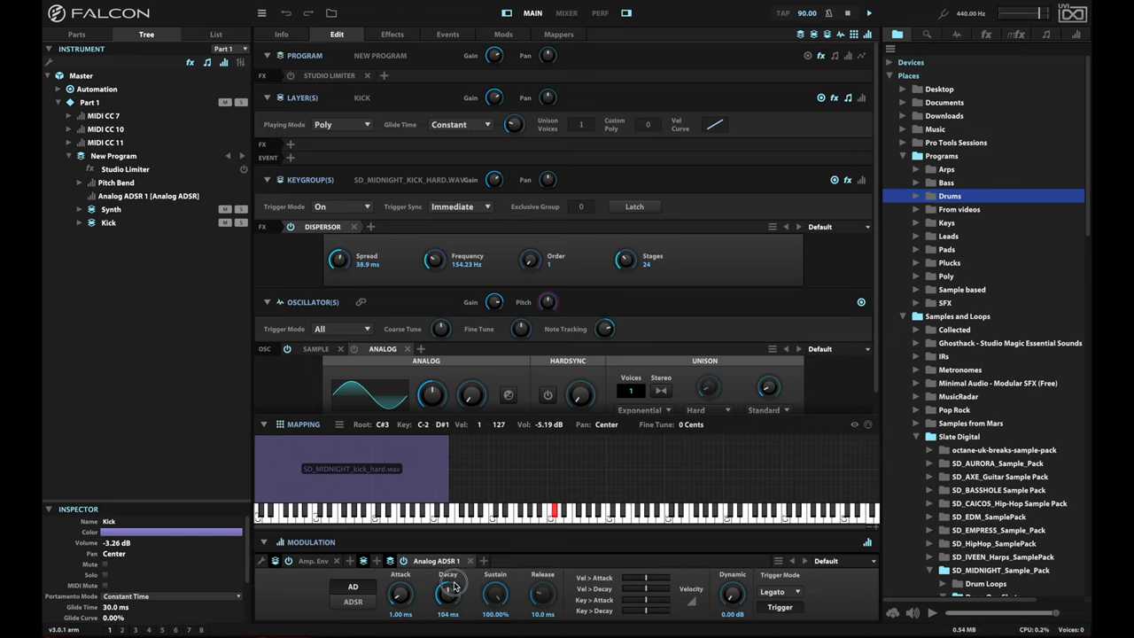
drag(446, 595, 446, 584)
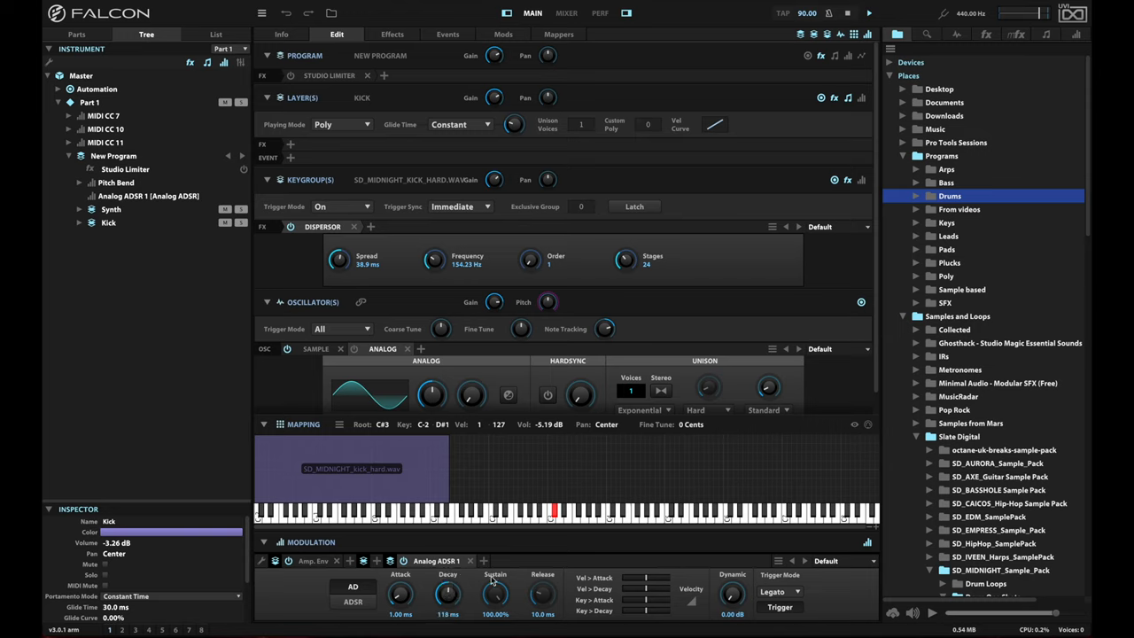
mouse_move(510, 485)
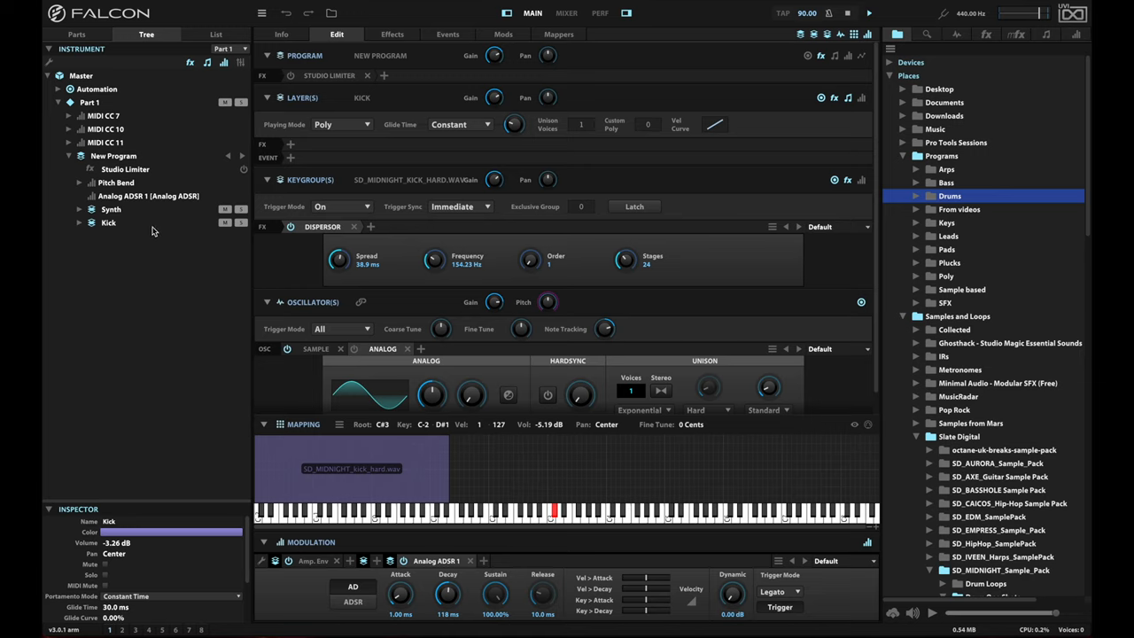
Inspect the kick oscillator's Gain modulation showing Analog ADSR 1, then move to the Synth layer
click(108, 224)
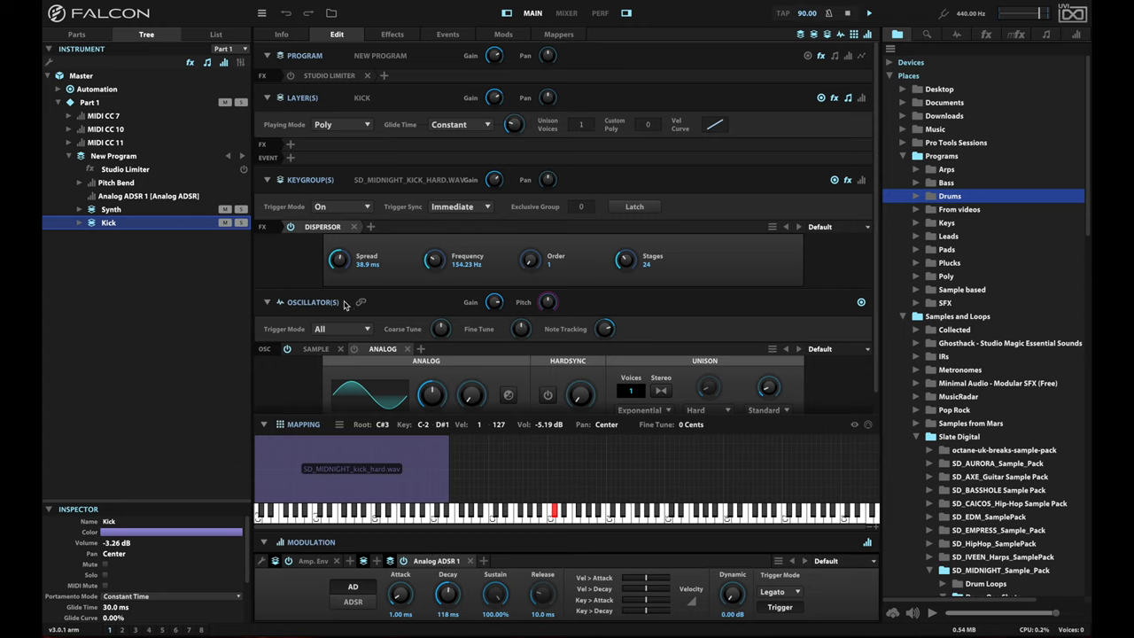
mouse_move(358, 298)
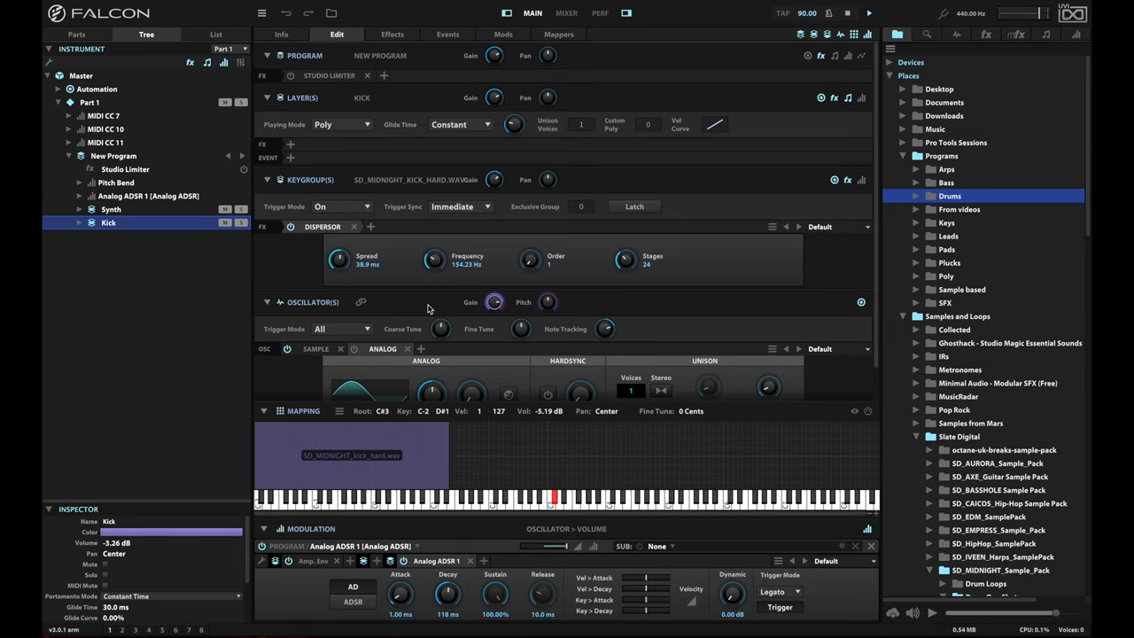
mouse_move(508, 294)
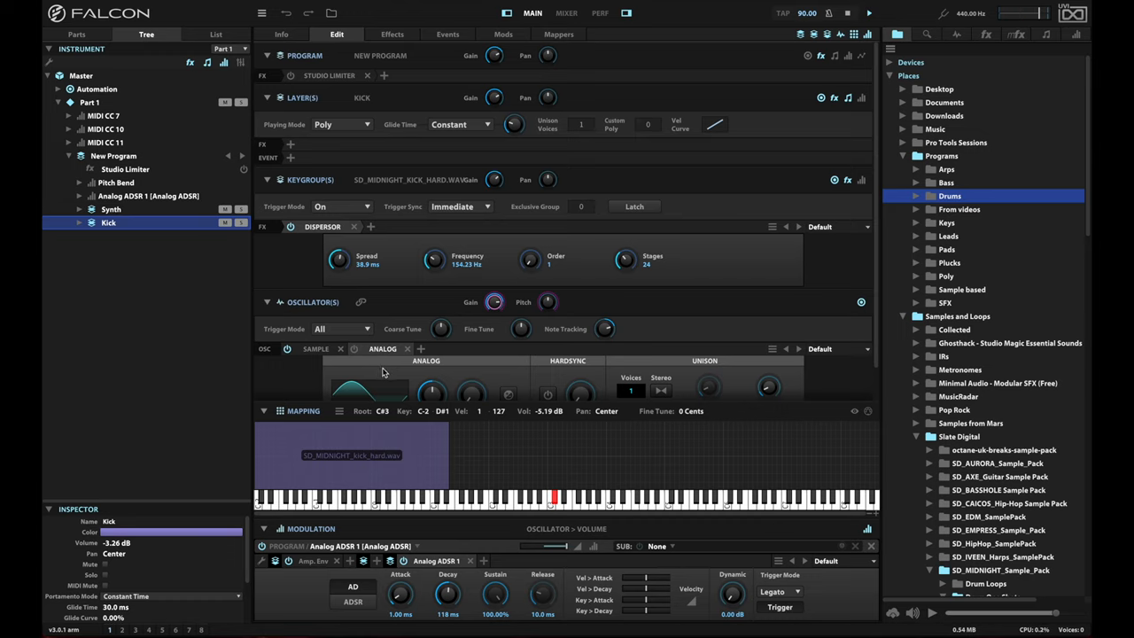
mouse_move(430, 553)
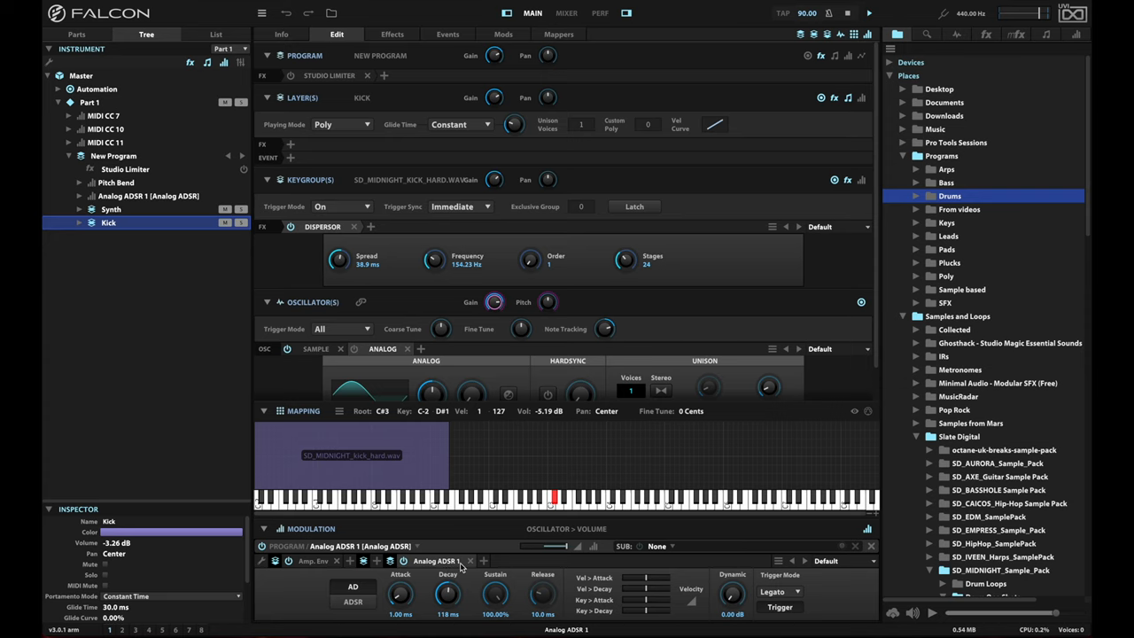
click(110, 209)
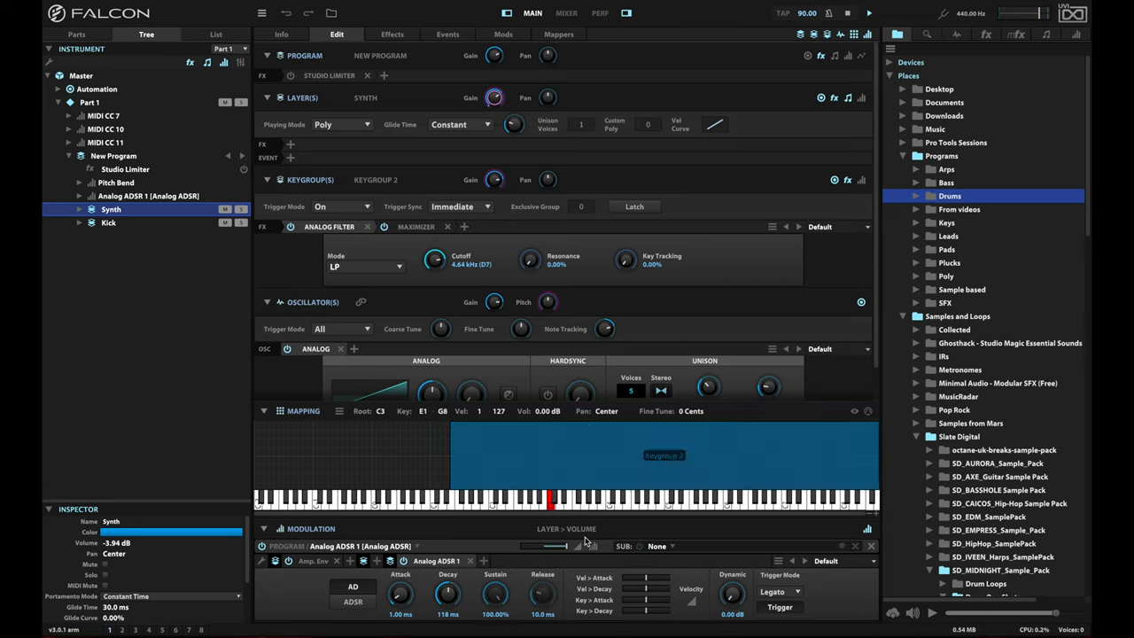
Assign Analog ADSR 1 to the synth layer's Gain knob as a Layer > Volume modulation
drag(559, 546, 528, 549)
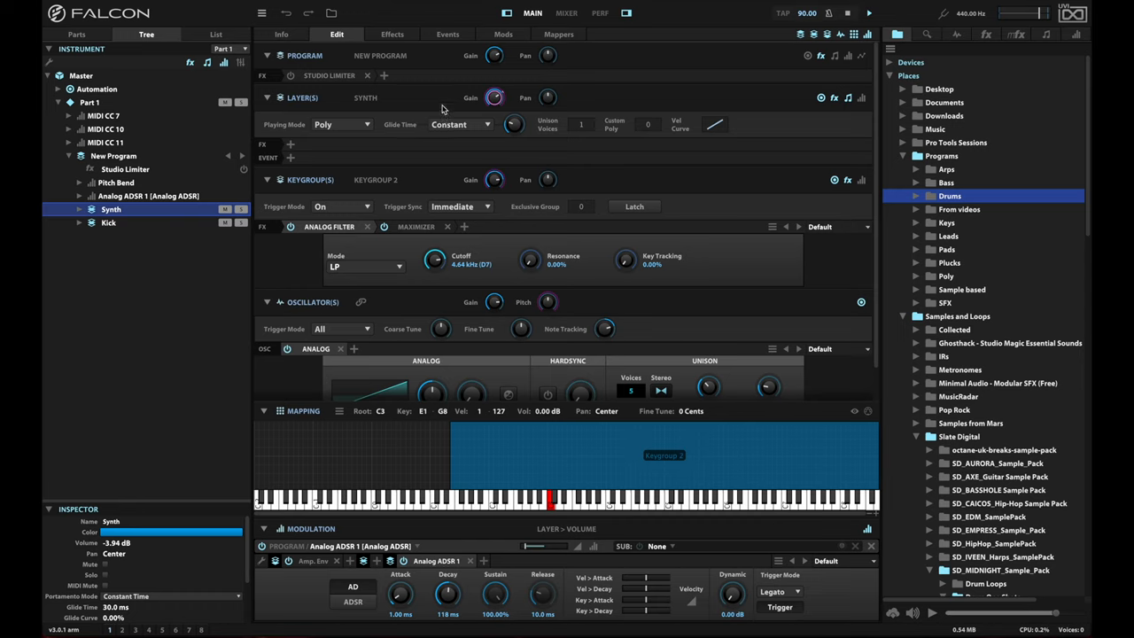
mouse_move(461, 99)
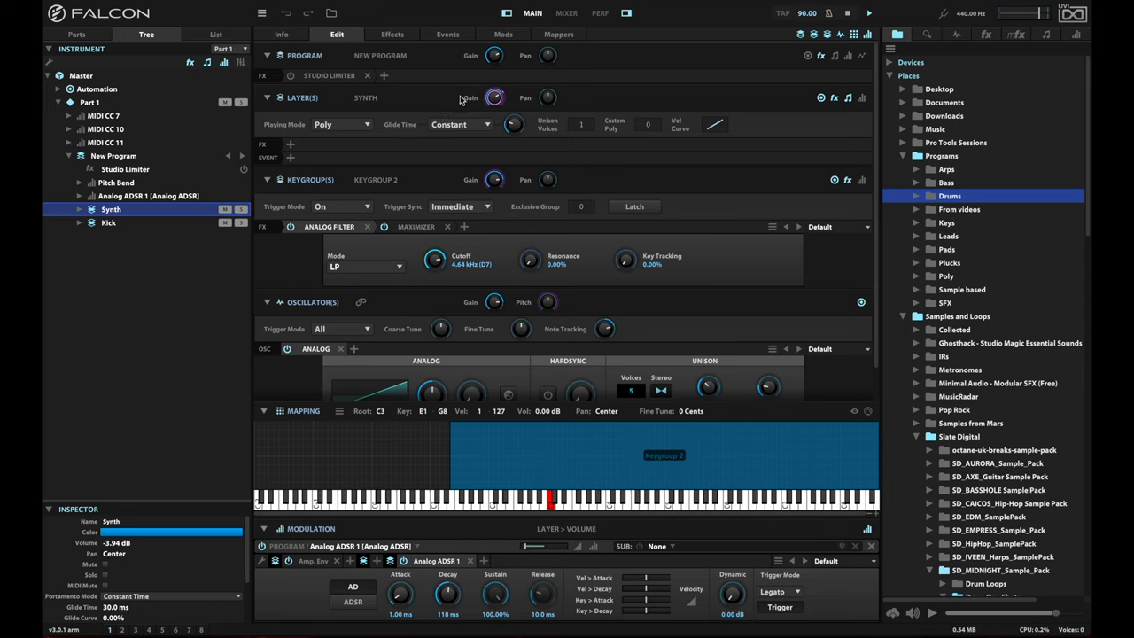
mouse_move(449, 107)
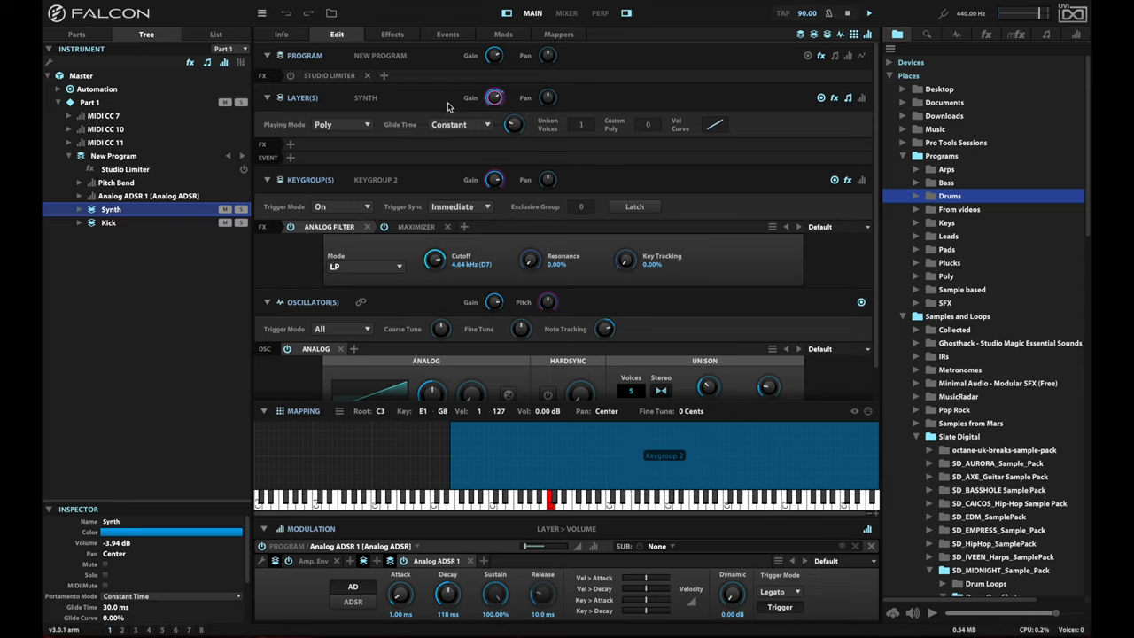
mouse_move(514, 101)
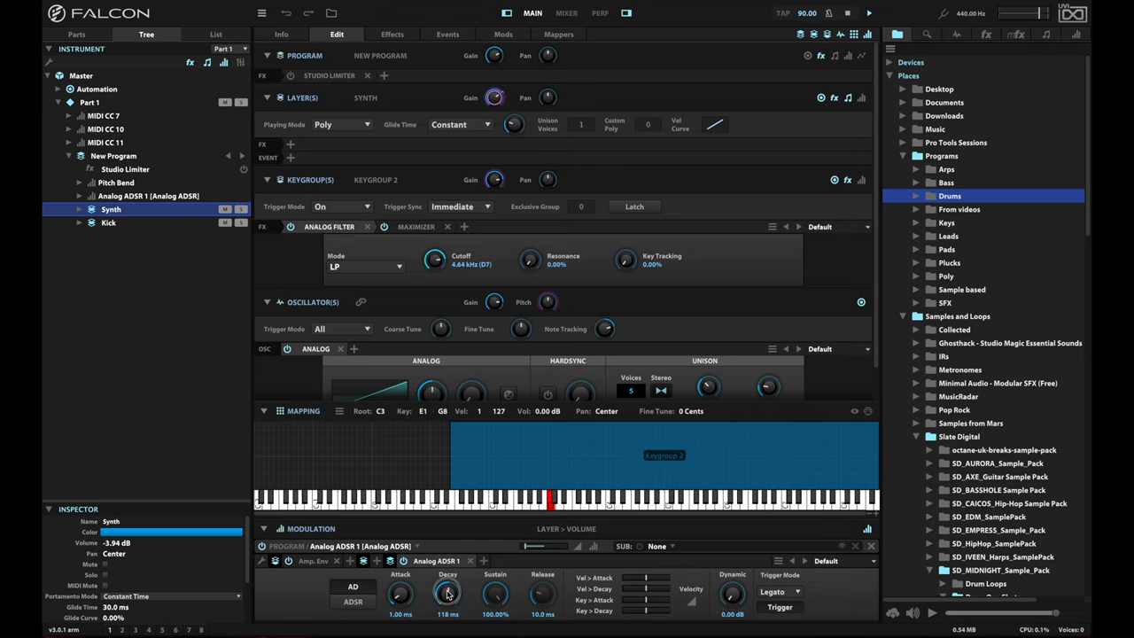
Shorten the Analog ADSR decay and attack times to very short values
drag(446, 593, 447, 599)
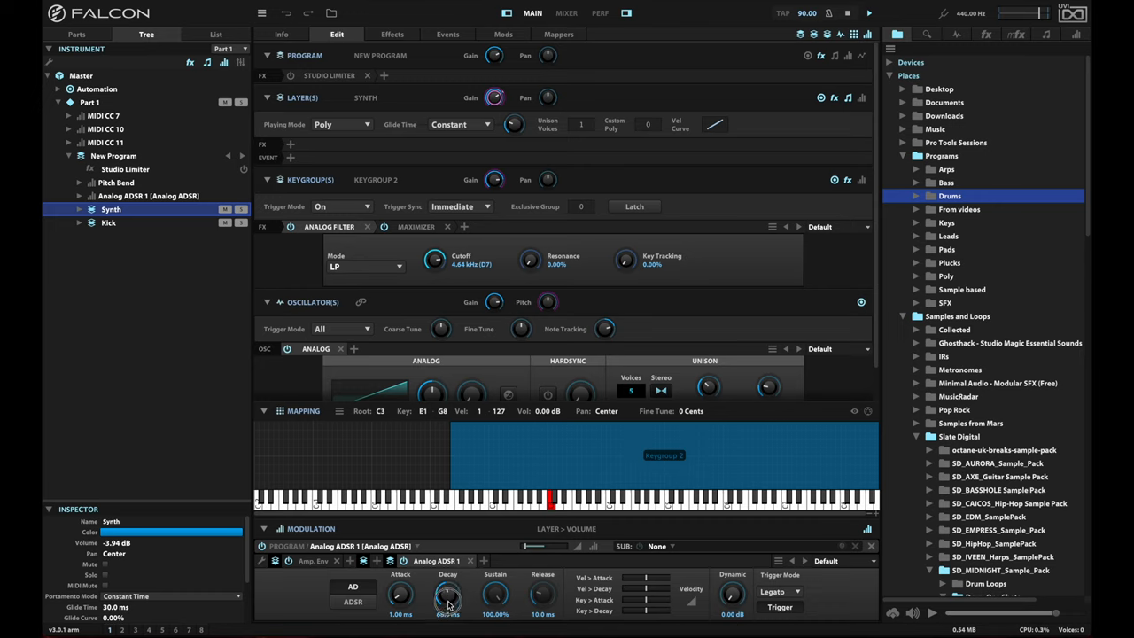
drag(447, 593, 446, 611)
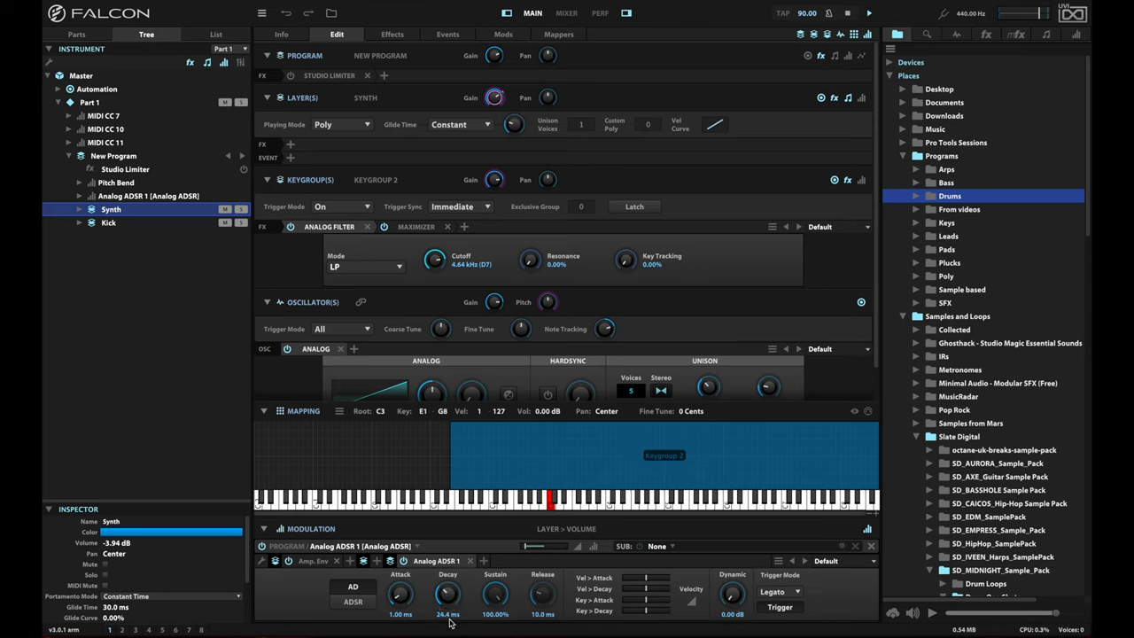
drag(446, 593, 447, 596)
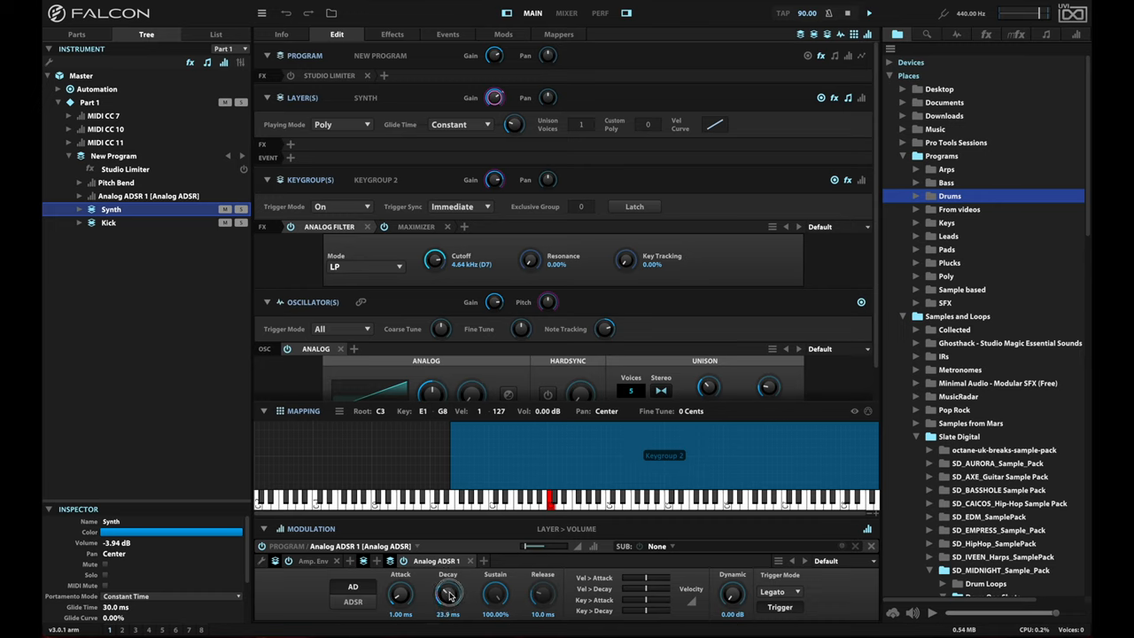
drag(450, 594, 450, 602)
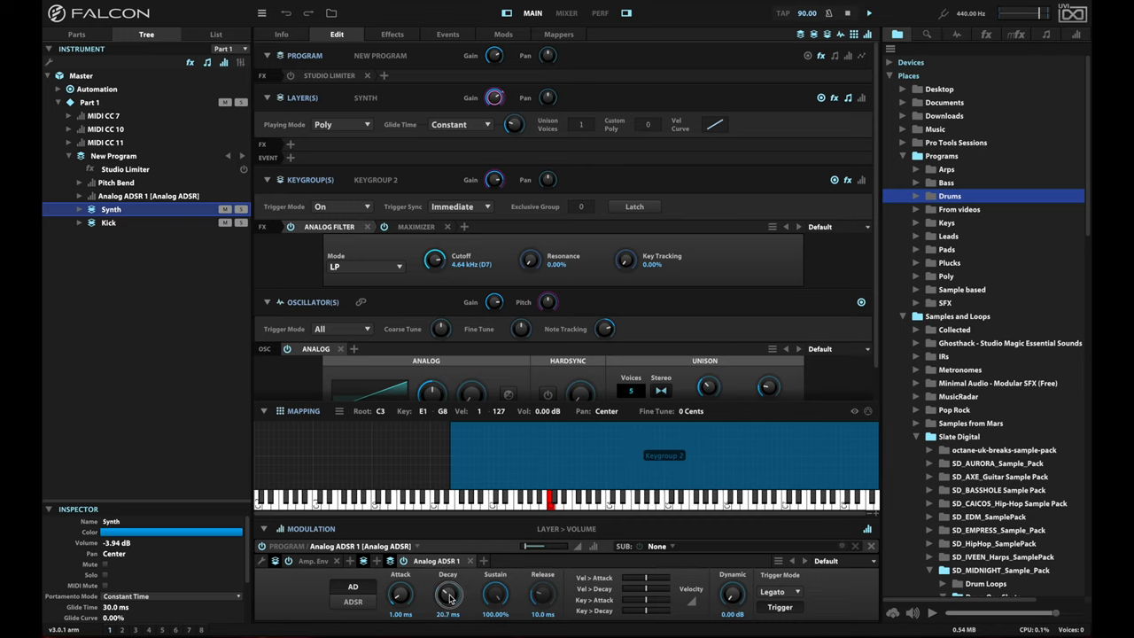
drag(447, 594, 447, 585)
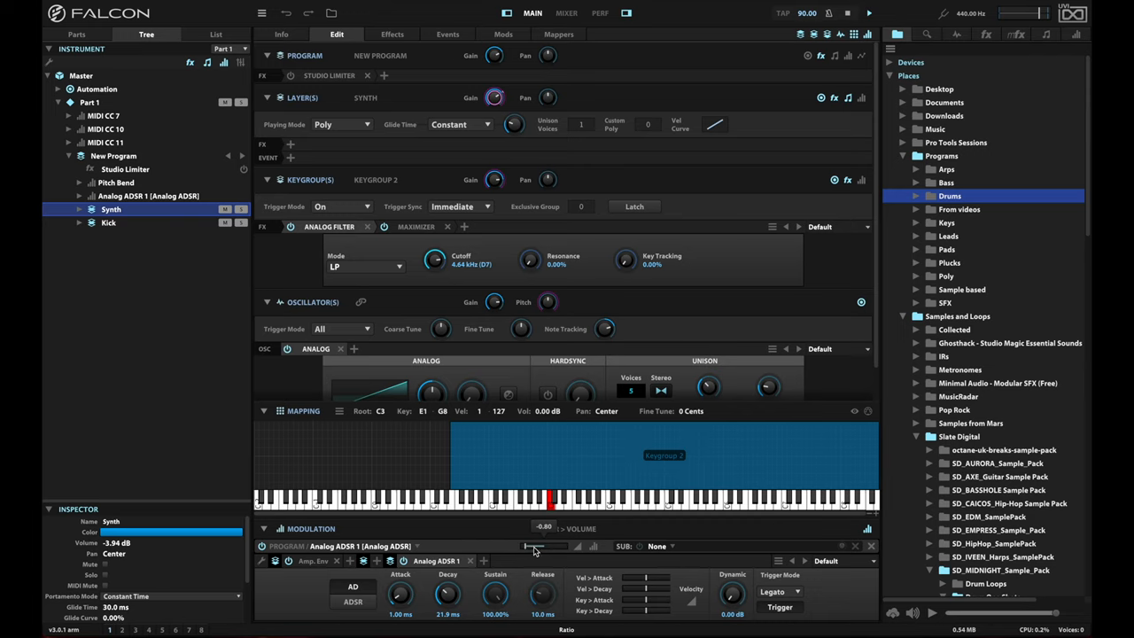
Set the Layer > Volume modulation depth negative and trim the envelope attack to about 1 ms
drag(531, 550, 531, 546)
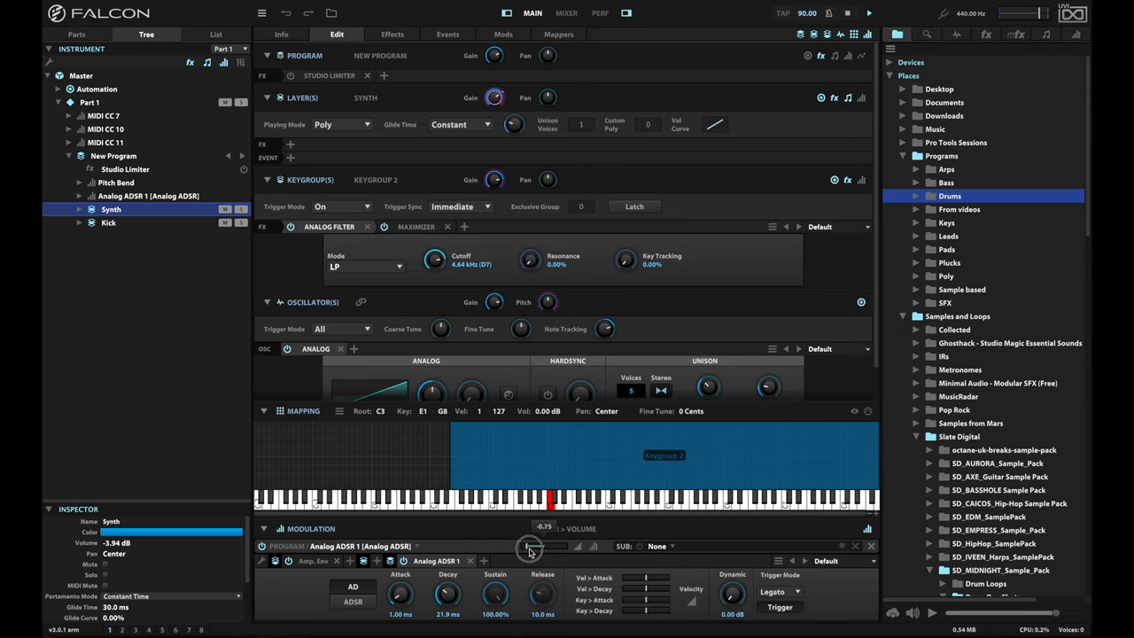
drag(532, 548, 538, 540)
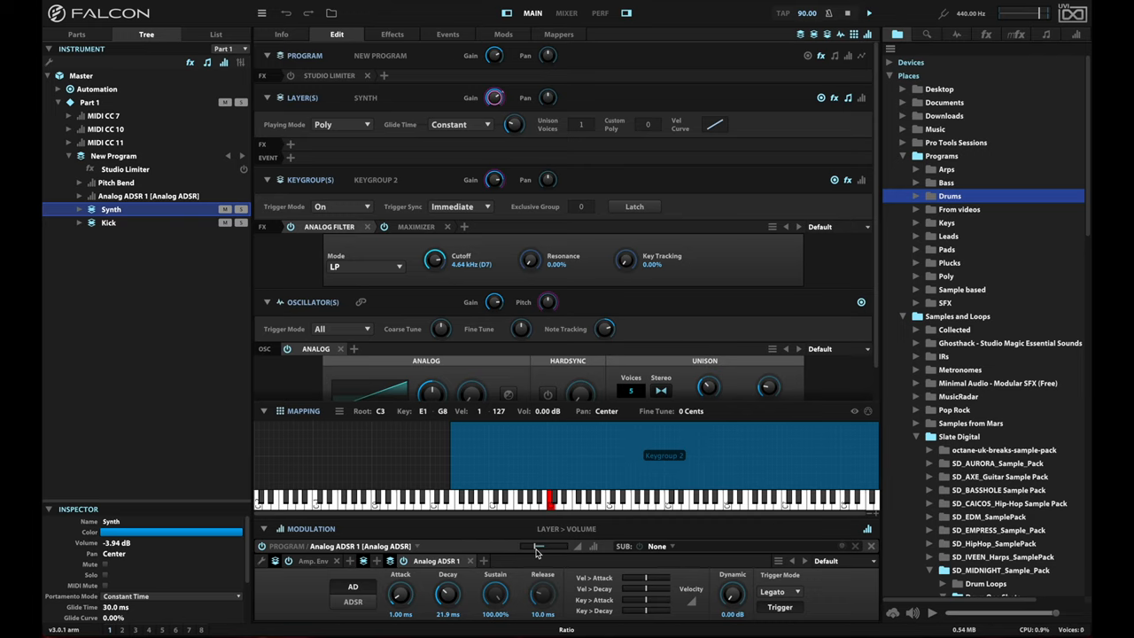
mouse_move(517, 555)
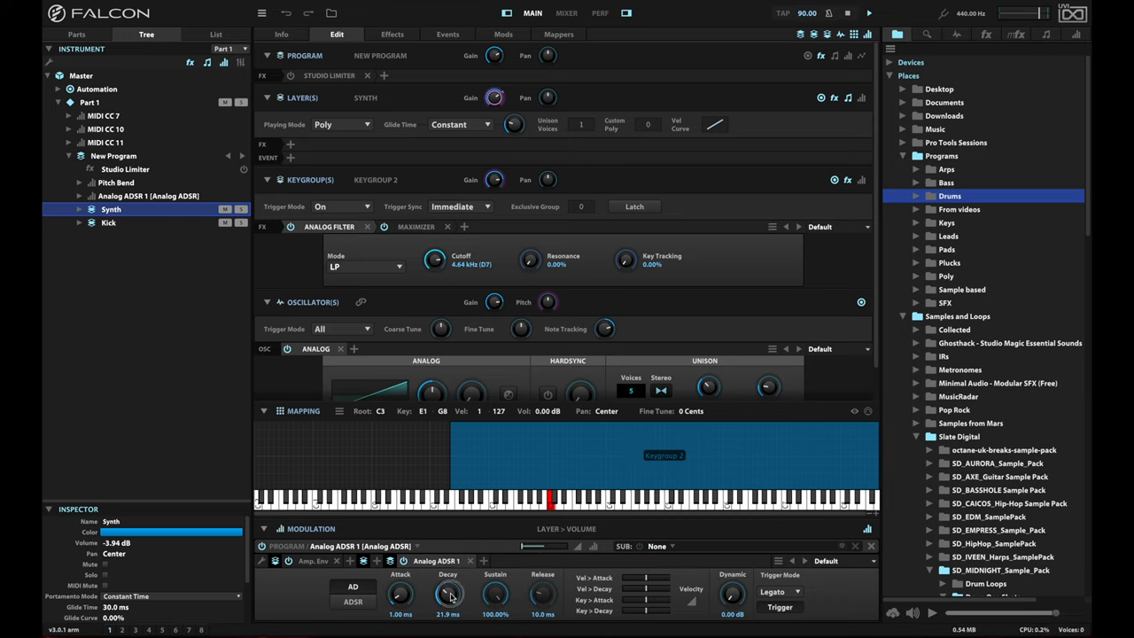
drag(447, 594, 447, 576)
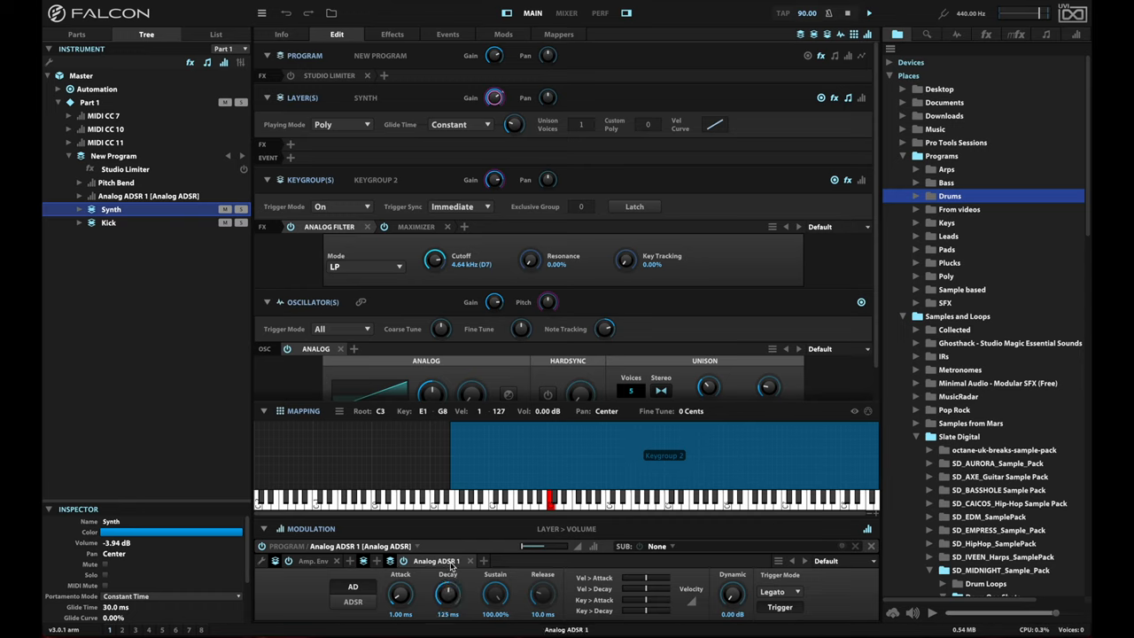